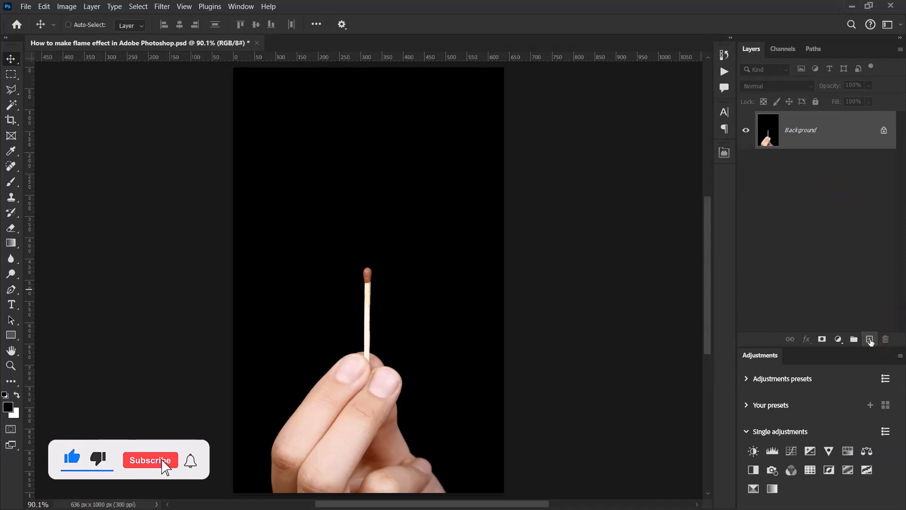
Add a new empty layer above the matchstick photo in the Layers panel
{"action": "left_click", "coordinate": [869, 339]}
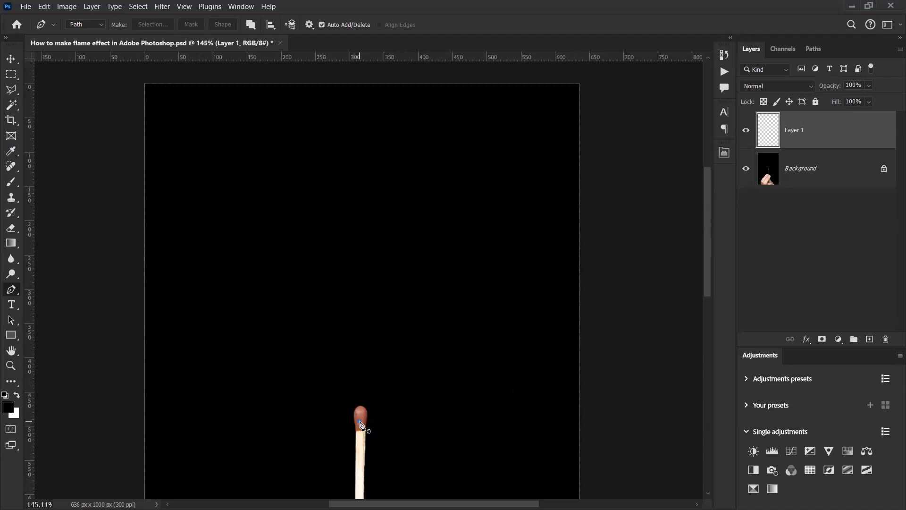
Draw an S-shaped Pen path from the match head with two upward curves
{"action": "left_click", "coordinate": [361, 424]}
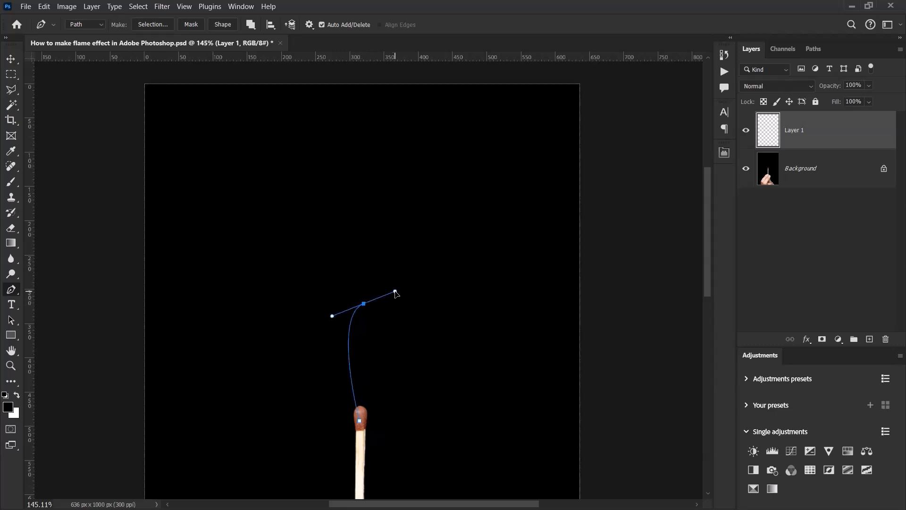
{"action": "left_click_drag", "start_coordinate": [394, 292], "coordinate": [420, 273]}
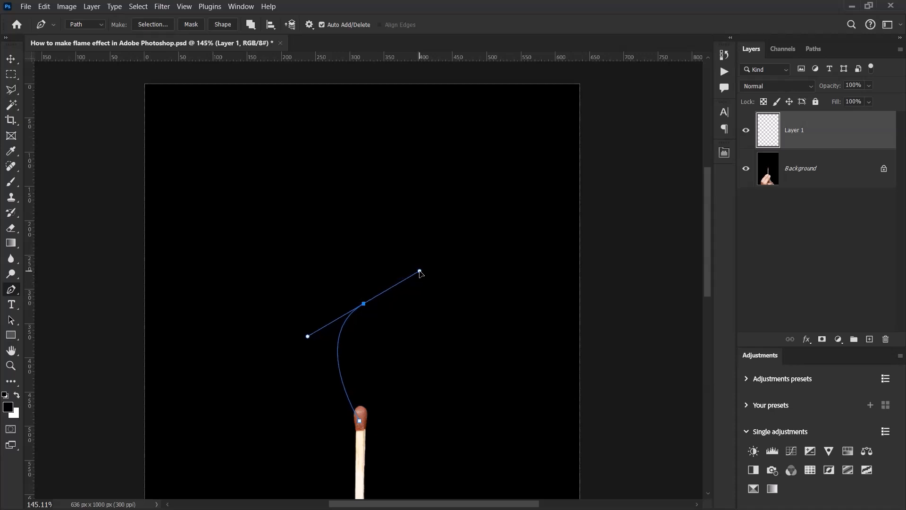
{"action": "left_click", "coordinate": [417, 273]}
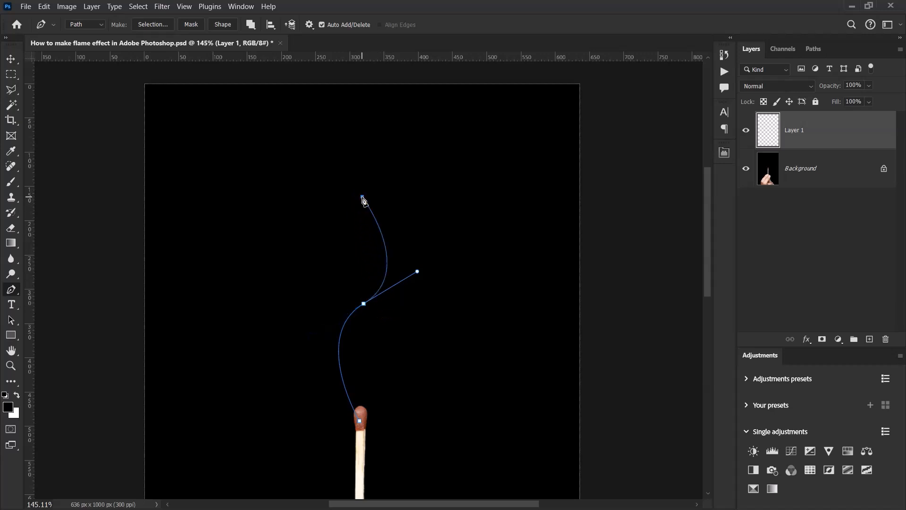
{"action": "left_click_drag", "start_coordinate": [361, 198], "coordinate": [337, 185]}
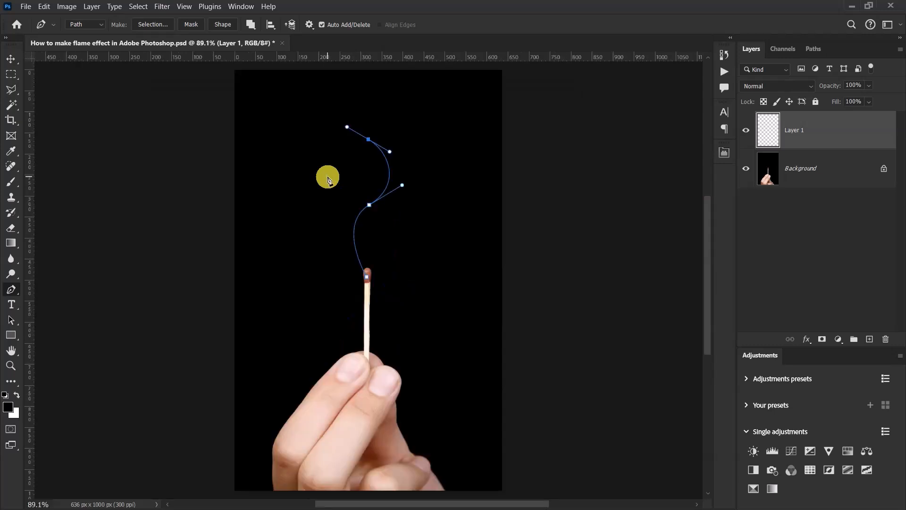
Apply Filter > Render > Flame with One Flame Along Path at width 70
{"action": "left_click", "coordinate": [162, 6]}
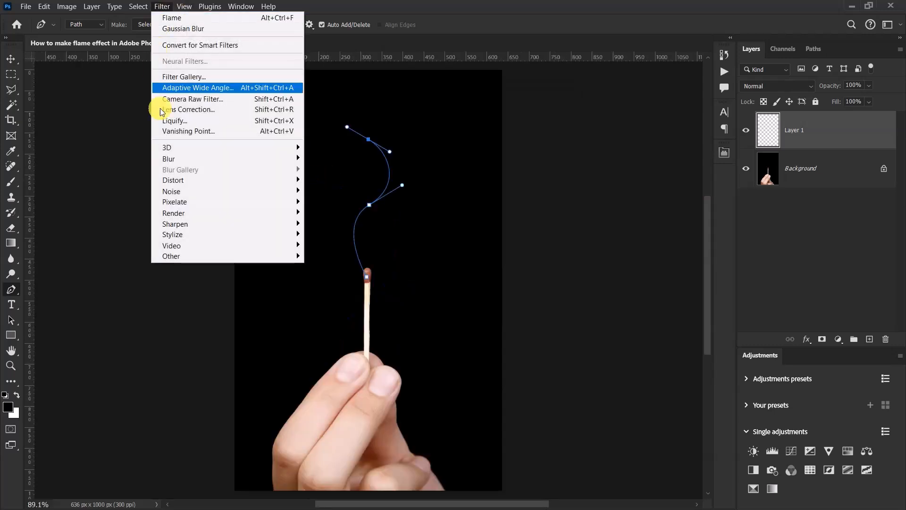
{"action": "mouse_move", "coordinate": [173, 212]}
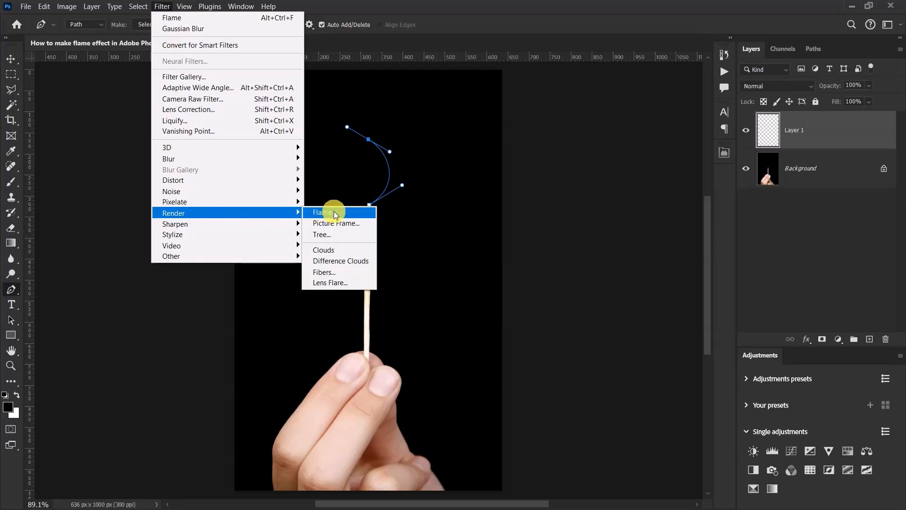
{"action": "left_click", "coordinate": [325, 212]}
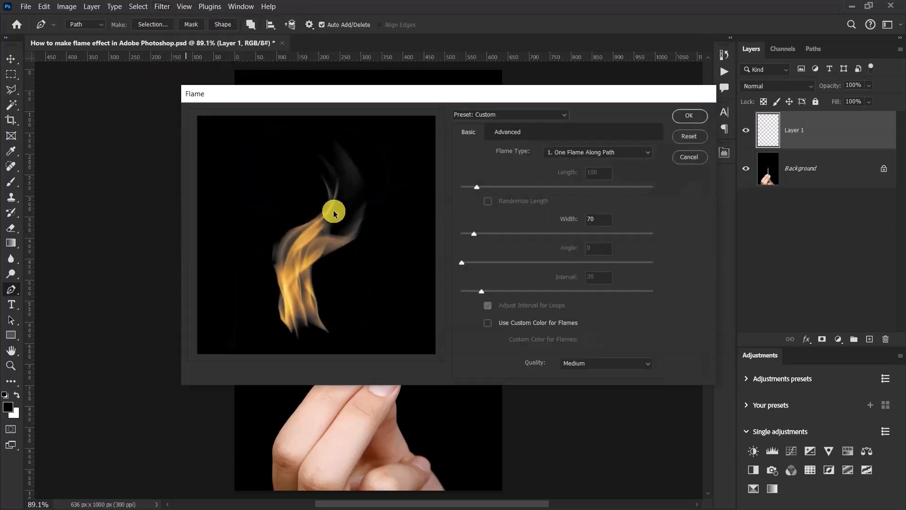
{"action": "mouse_move", "coordinate": [514, 155]}
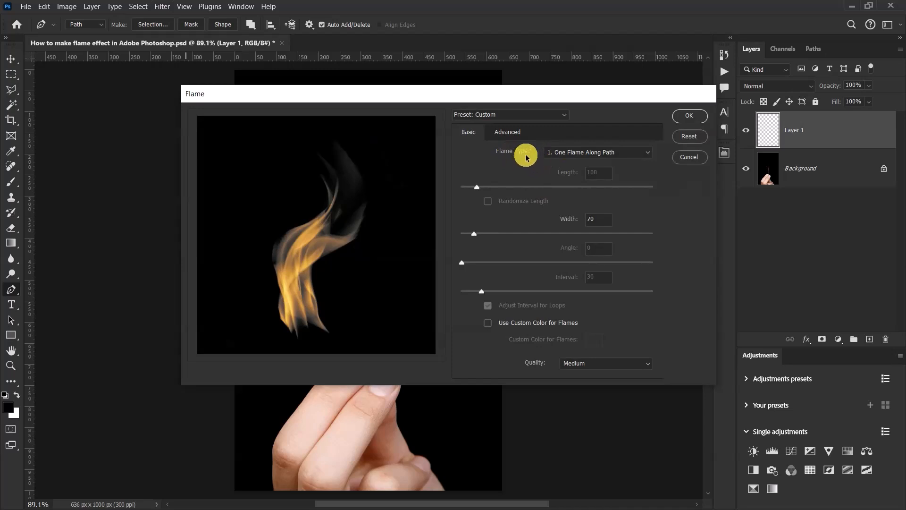
{"action": "left_click", "coordinate": [597, 152]}
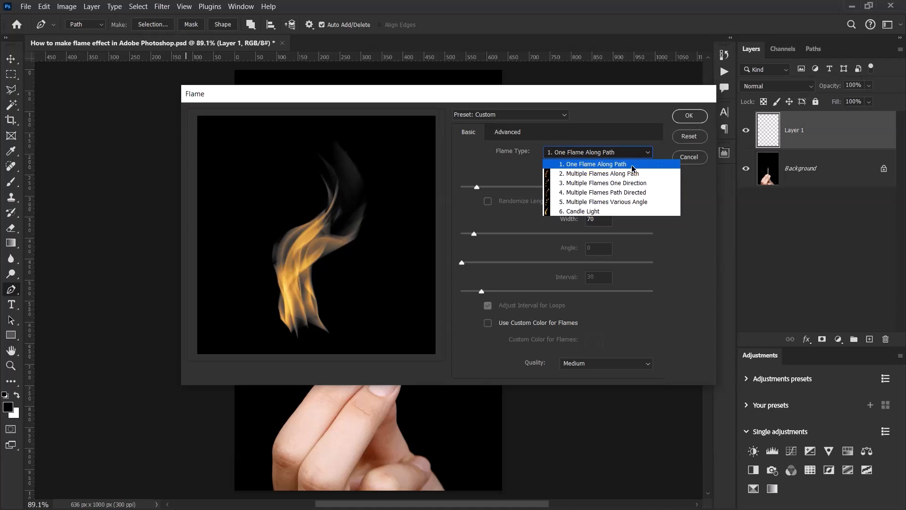
{"action": "left_click", "coordinate": [593, 163]}
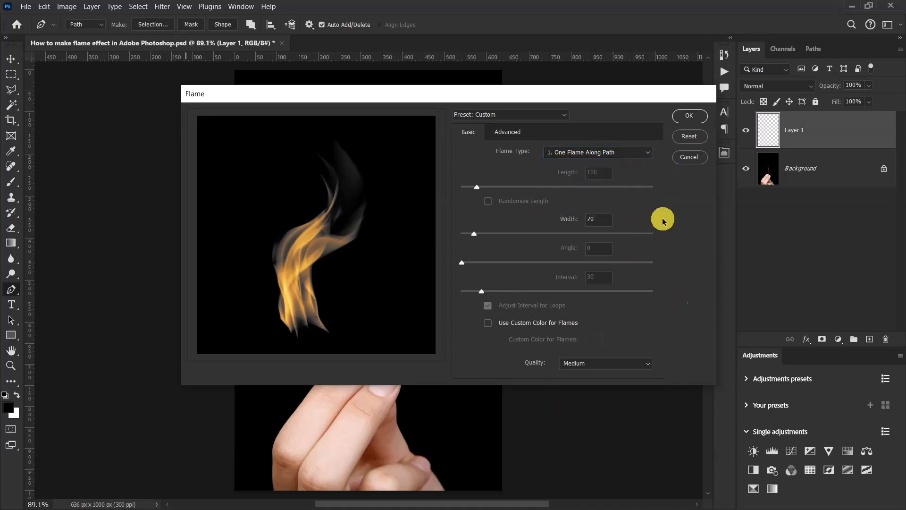
{"action": "left_click", "coordinate": [688, 115]}
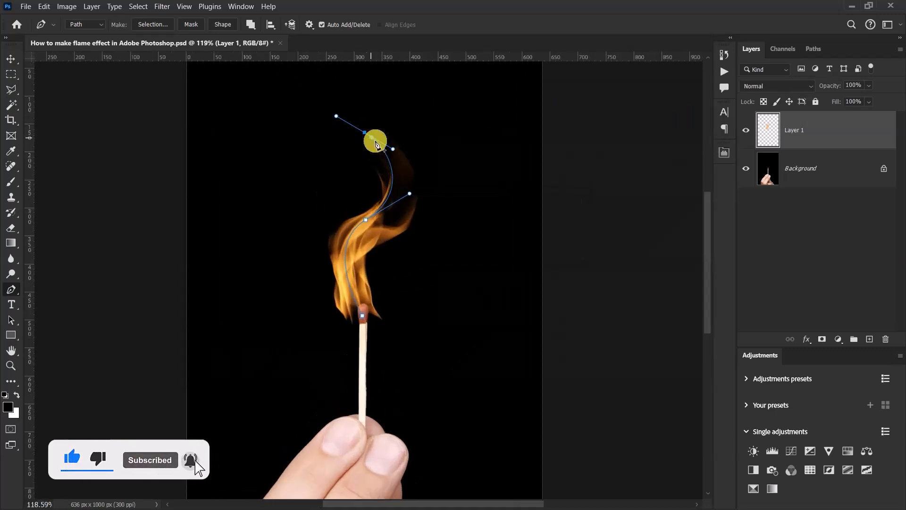
Deselect the guide path and add a white layer mask to Layer 1
{"action": "left_click_drag", "start_coordinate": [375, 142], "coordinate": [403, 158]}
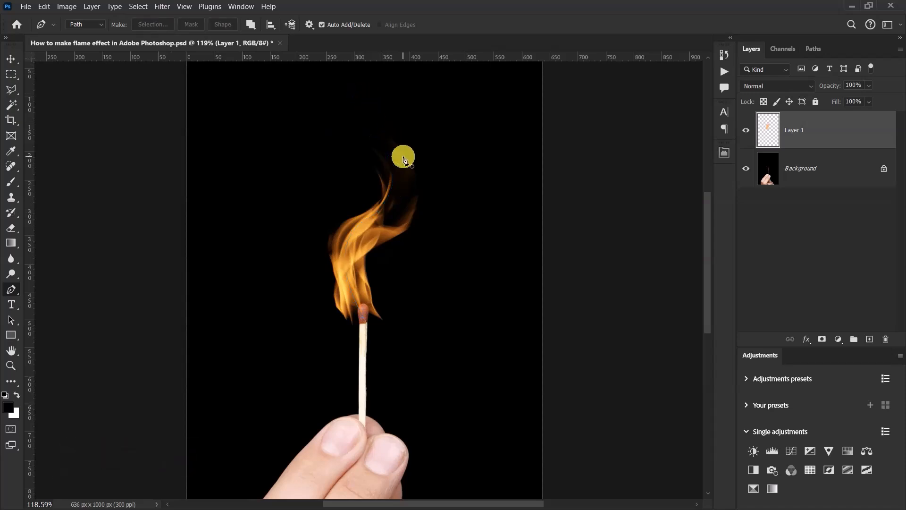
{"action": "left_click", "coordinate": [10, 58]}
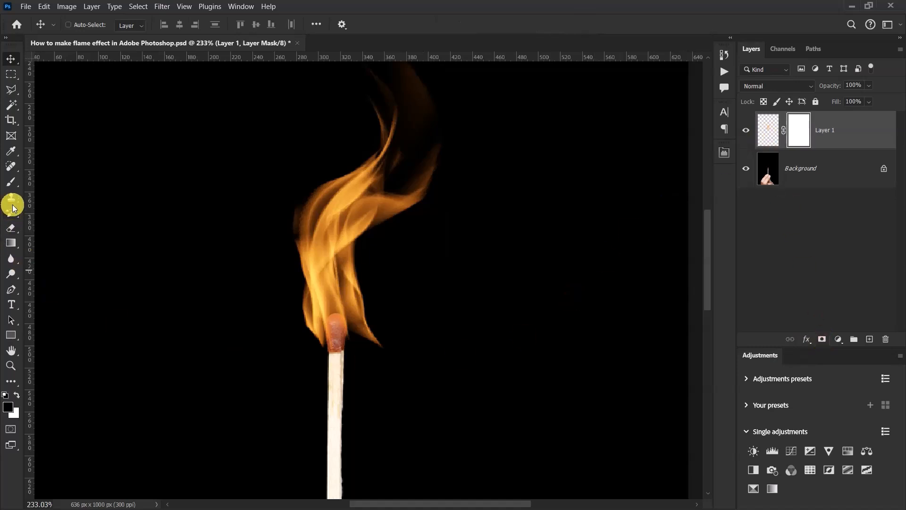
Paint black with a soft brush on the mask where the flame overlaps the stick
{"action": "left_click", "coordinate": [8, 405]}
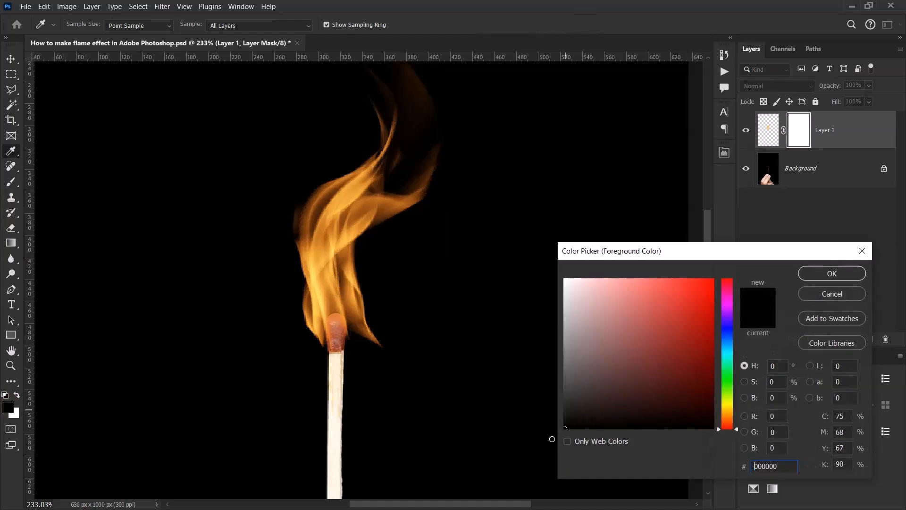
{"action": "left_click", "coordinate": [830, 272]}
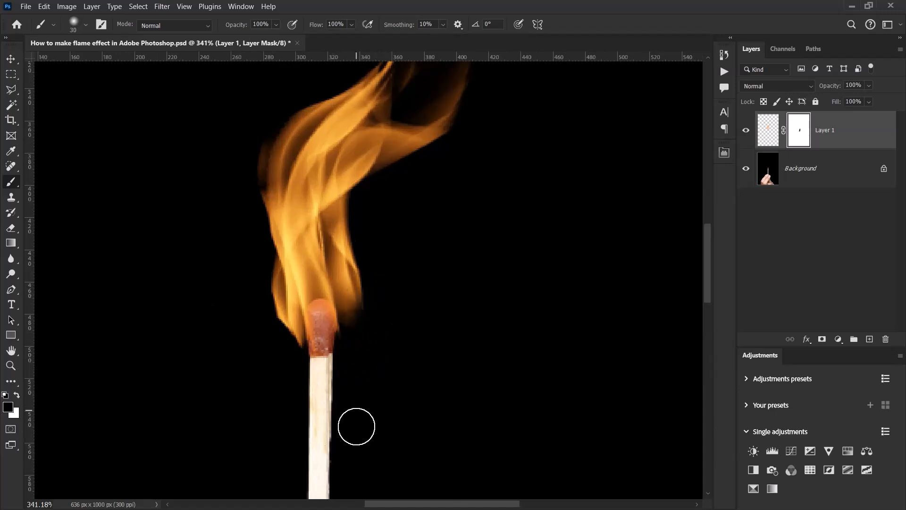
{"action": "left_click_drag", "start_coordinate": [356, 426], "coordinate": [272, 334]}
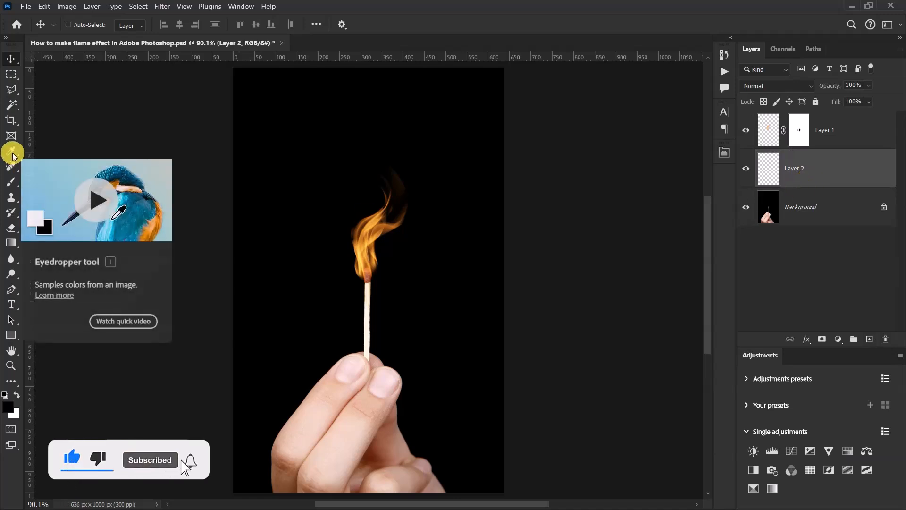
Paint a large soft orange brush spot around the flame on Layer 2
{"action": "left_click", "coordinate": [11, 151]}
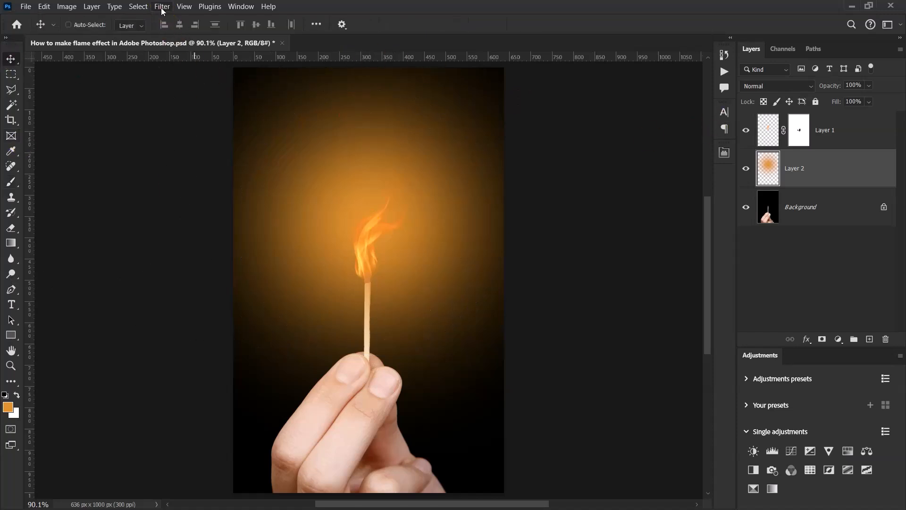
Apply a Gaussian Blur of about 78 pixels to the orange glow layer
{"action": "left_click", "coordinate": [162, 7]}
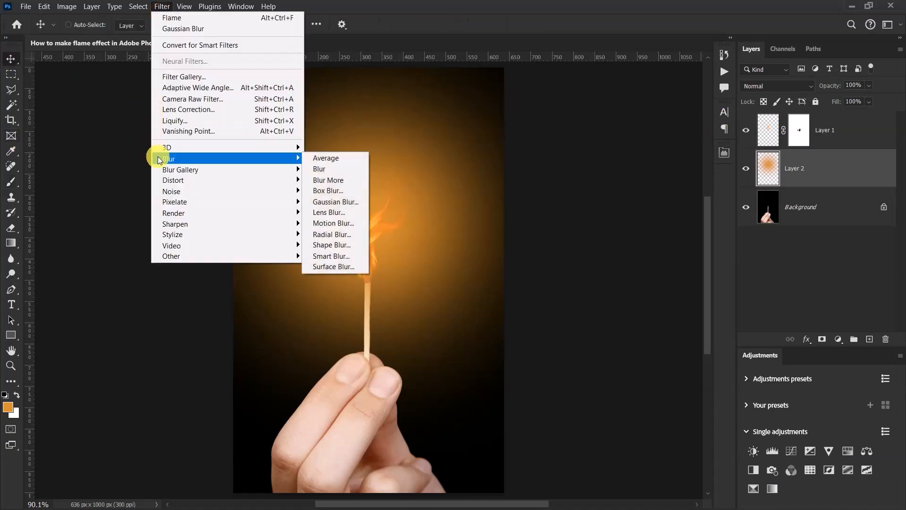
{"action": "left_click", "coordinate": [335, 202]}
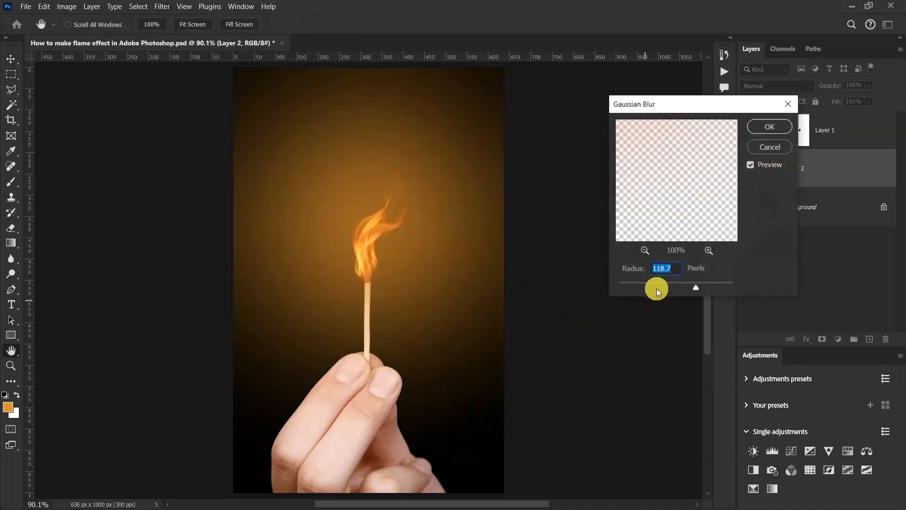
{"action": "left_click_drag", "start_coordinate": [656, 288], "coordinate": [688, 288]}
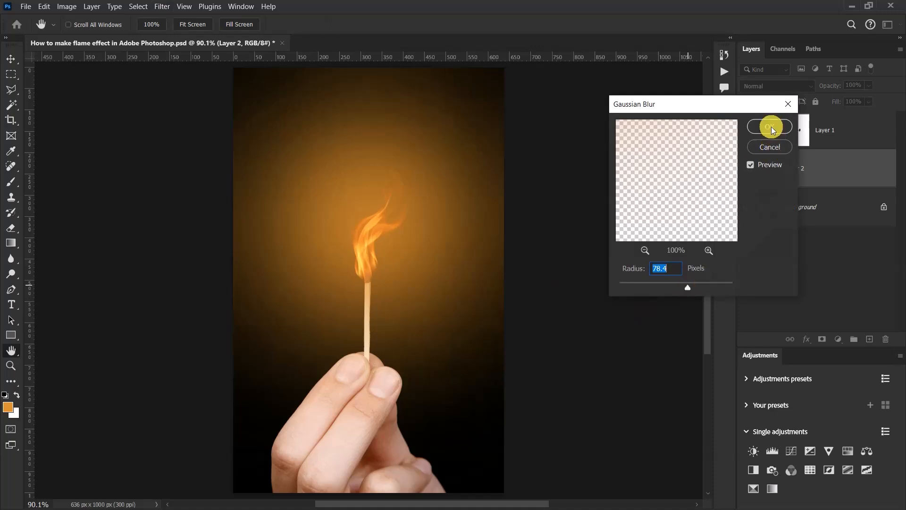
{"action": "left_click", "coordinate": [768, 126]}
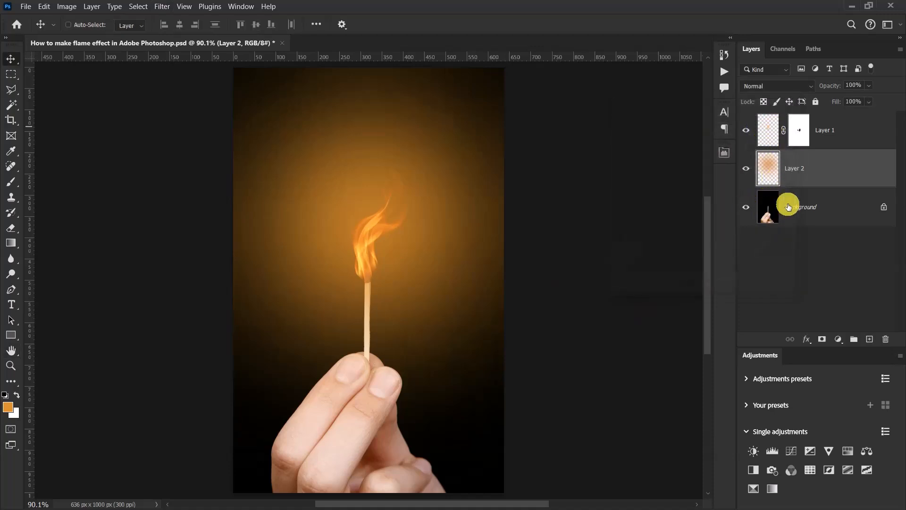
Lower Layer 2's Opacity so the glow becomes faint against the dark background
{"action": "left_click_drag", "start_coordinate": [852, 86], "coordinate": [844, 86]}
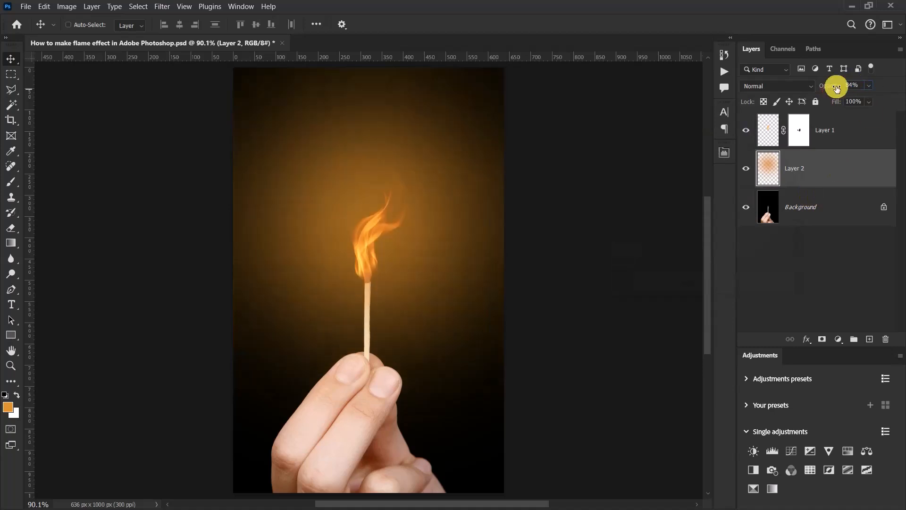
{"action": "left_click_drag", "start_coordinate": [849, 85], "coordinate": [827, 85]}
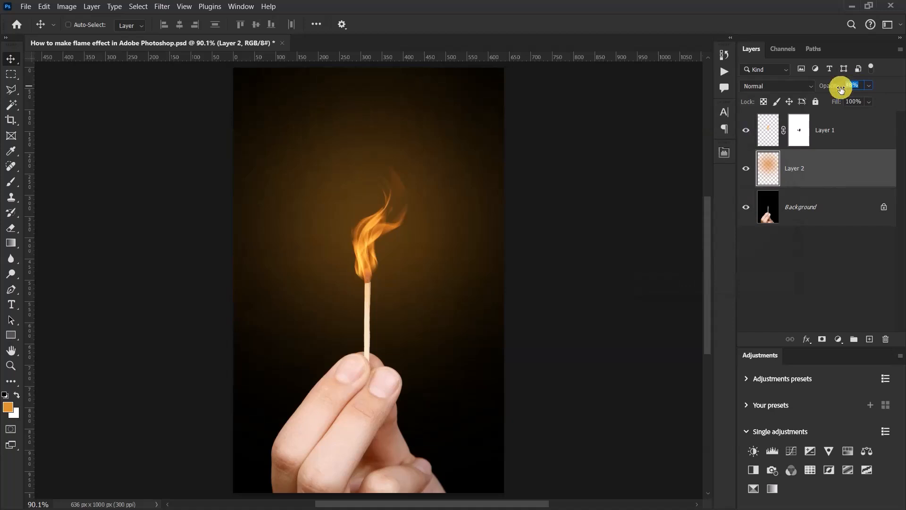
{"action": "mouse_move", "coordinate": [841, 87]}
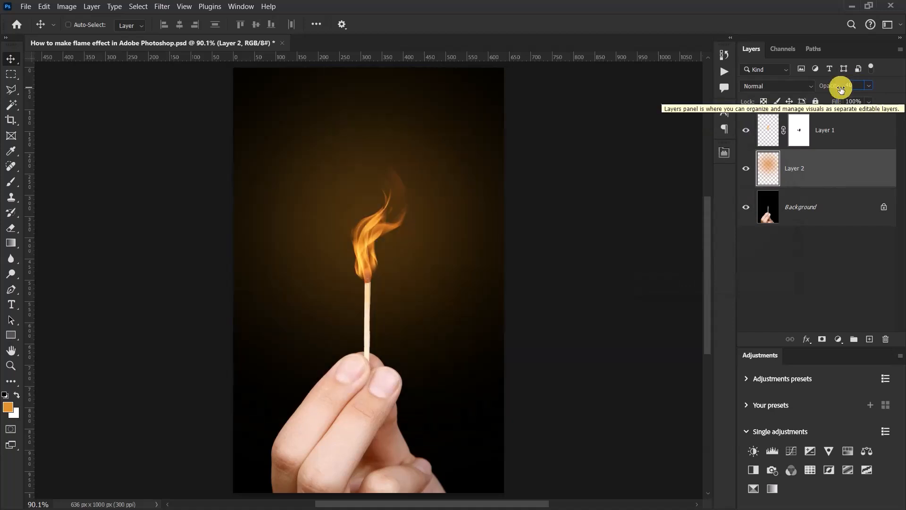